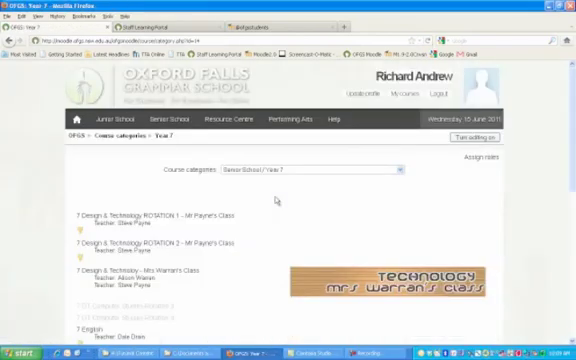
- Open a Design & Technology course from the category list and browse its topic outline
click(138, 218)
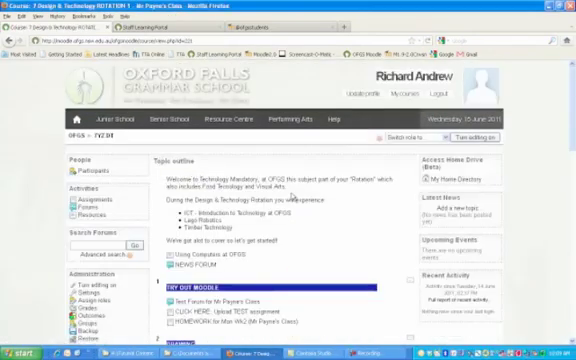
scroll(down, 3)
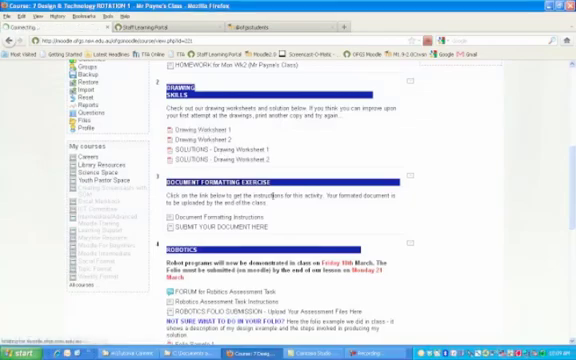
click(190, 130)
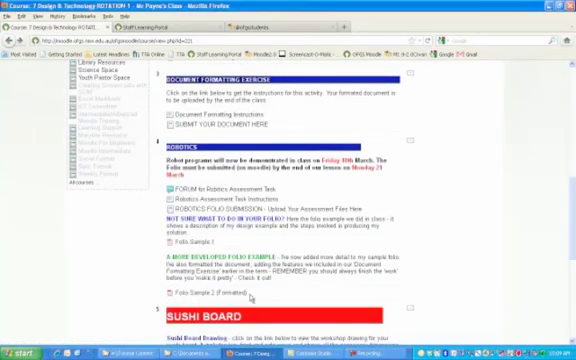
scroll(down, 3)
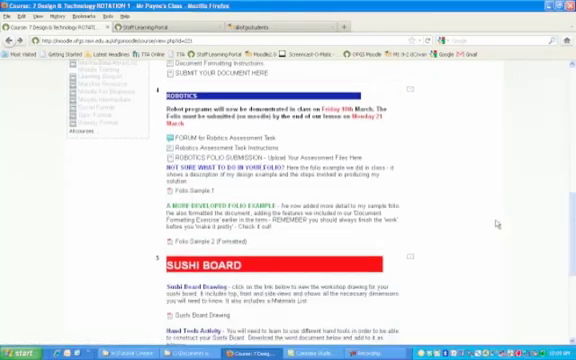
scroll(up, 3)
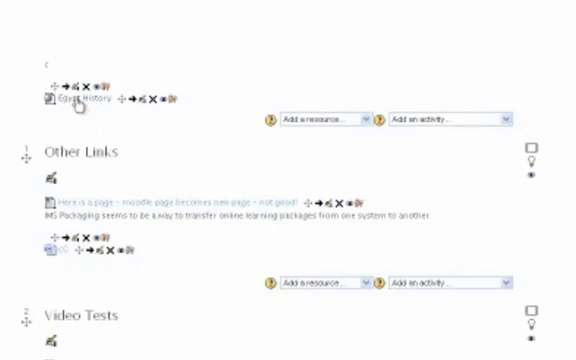
- Follow the History of Egypt web link and skim the Wikipedia article
click(76, 100)
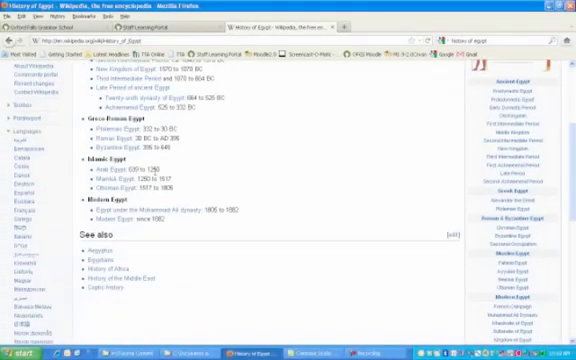
scroll(up, 3)
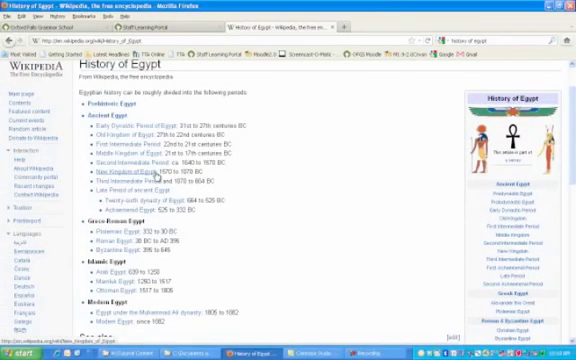
scroll(down, 3)
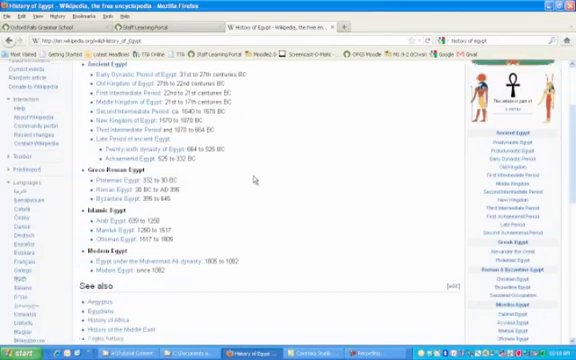
scroll(up, 3)
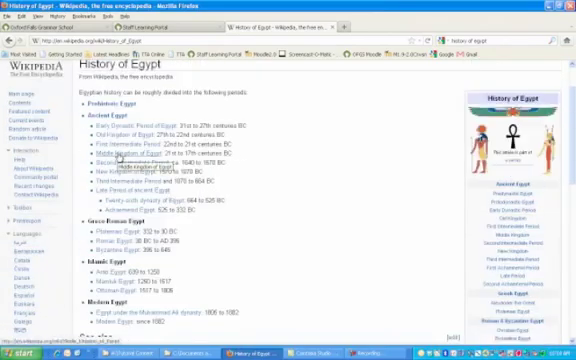
- Follow the contents link to the Middle Kingdom of Egypt article and read down it
click(134, 152)
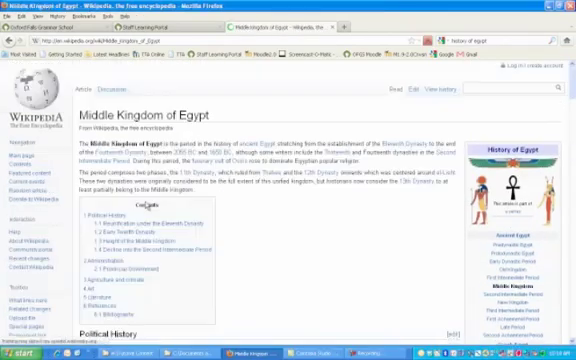
scroll(down, 3)
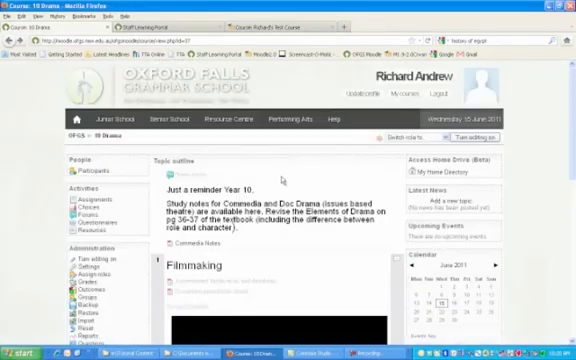
- Scroll the Drama course page down past the embedded Filmmaking video to the Doc Drama section
scroll(down, 3)
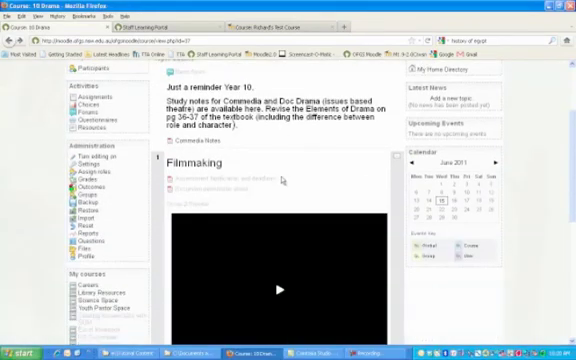
scroll(down, 3)
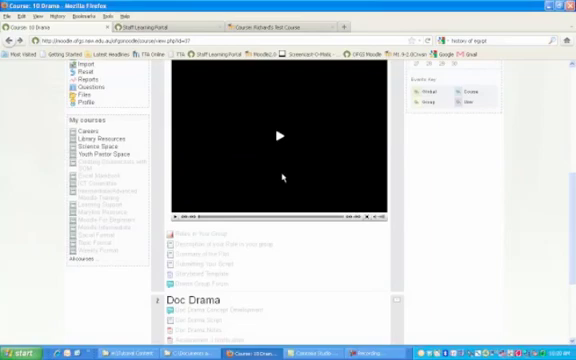
scroll(down, 3)
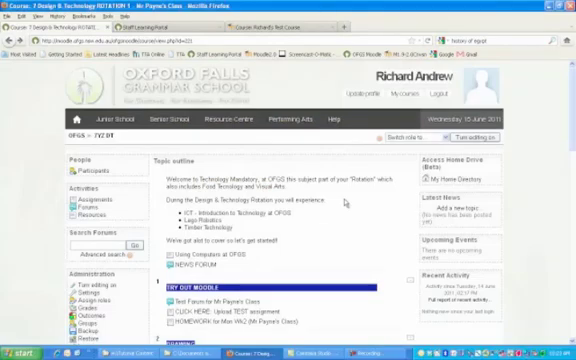
scroll(down, 3)
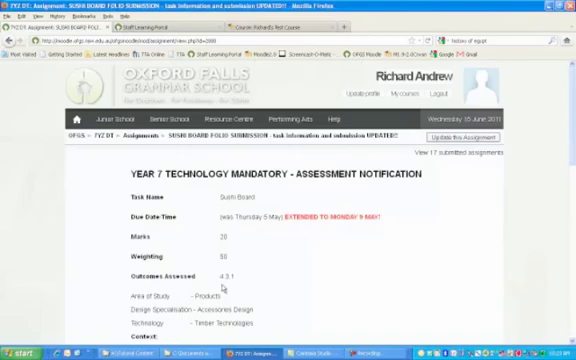
scroll(down, 3)
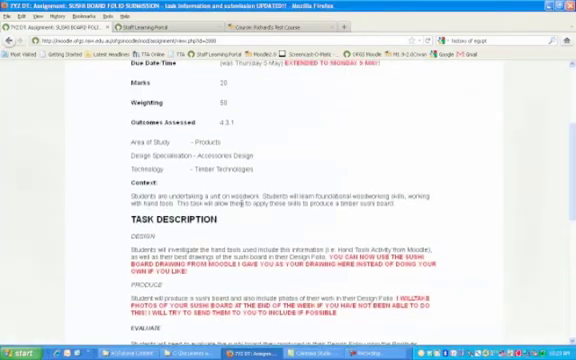
scroll(down, 3)
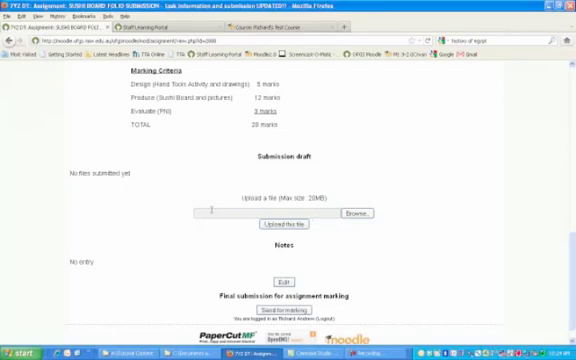
mouse_move(200, 168)
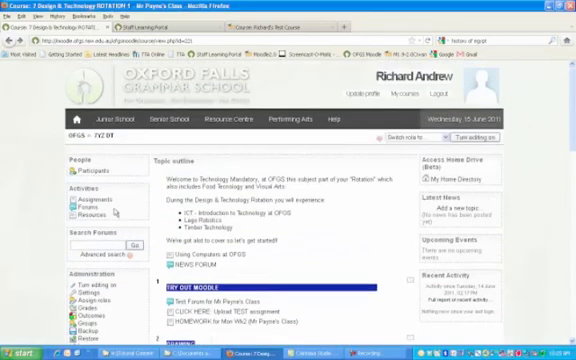
- Reach the file-upload assignment's submissions list of students' uploaded files and grades via Assignments
scroll(down, 3)
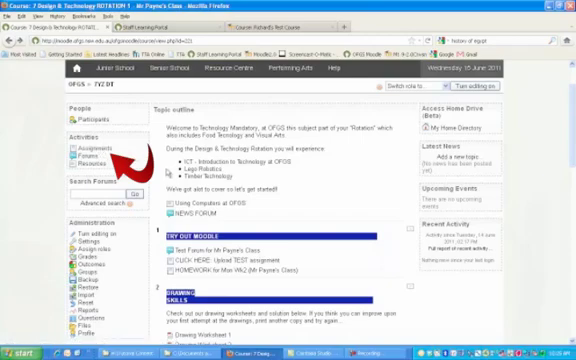
mouse_move(320, 214)
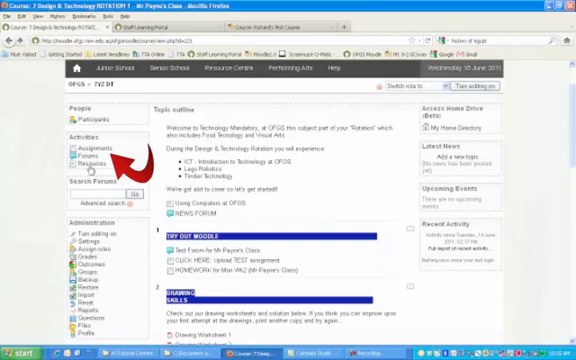
click(76, 148)
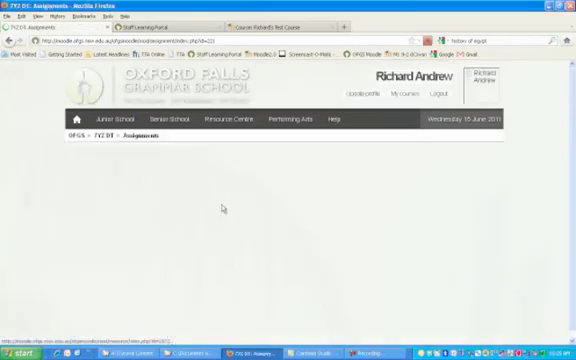
scroll(down, 3)
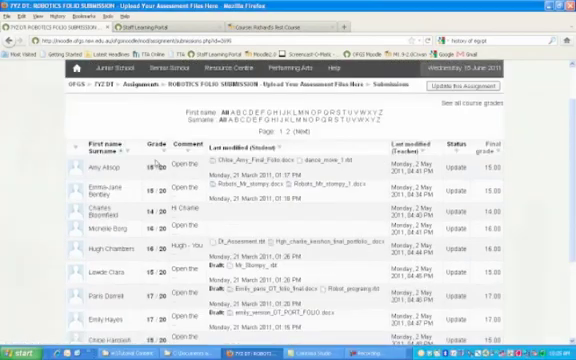
scroll(down, 3)
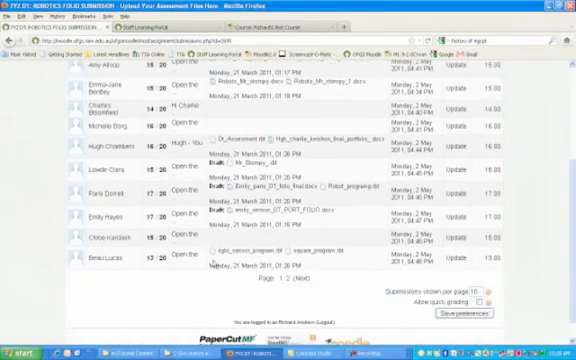